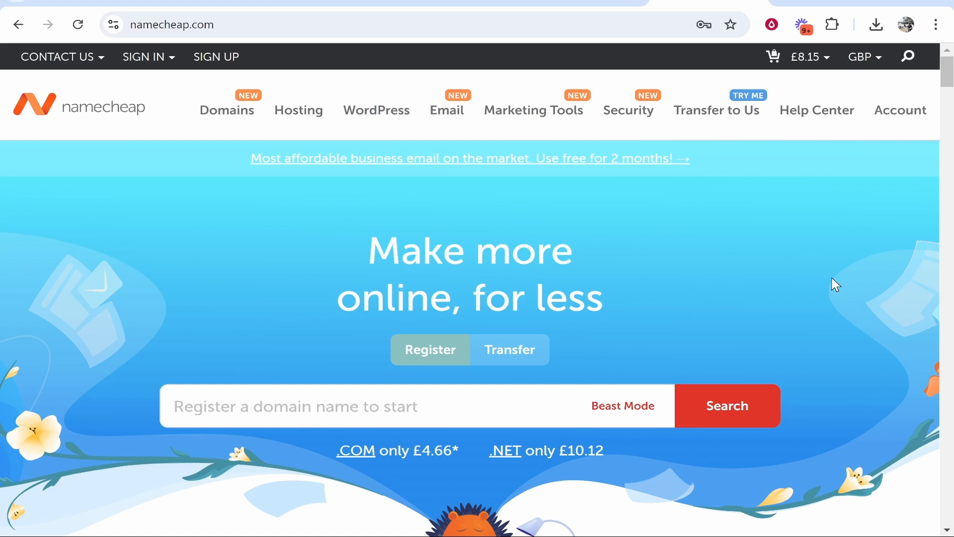
Step: Search knowledgebasemedia.com and find it already registered since 2016
{"action": "left_click", "coordinate": [143, 57]}
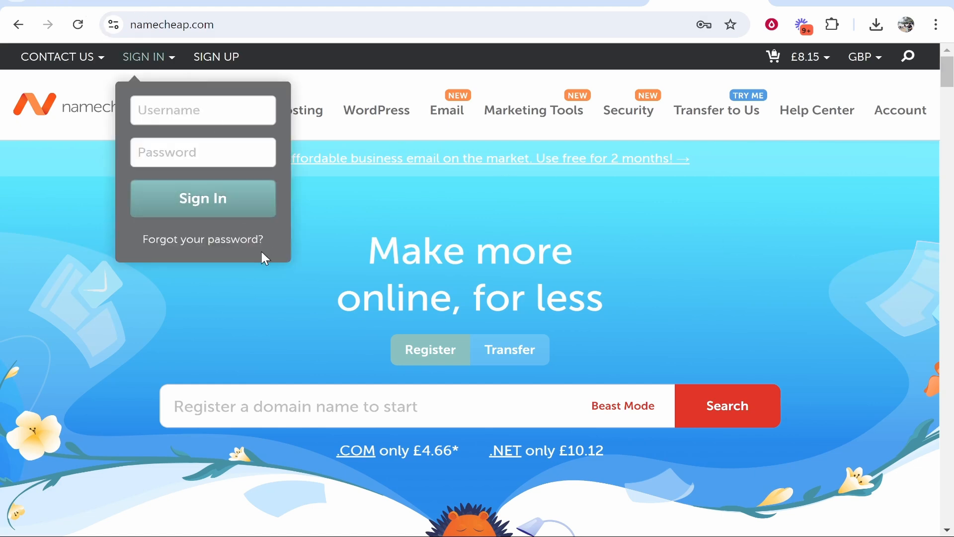
{"action": "scroll", "scroll_direction": "down", "scroll_amount": 3}
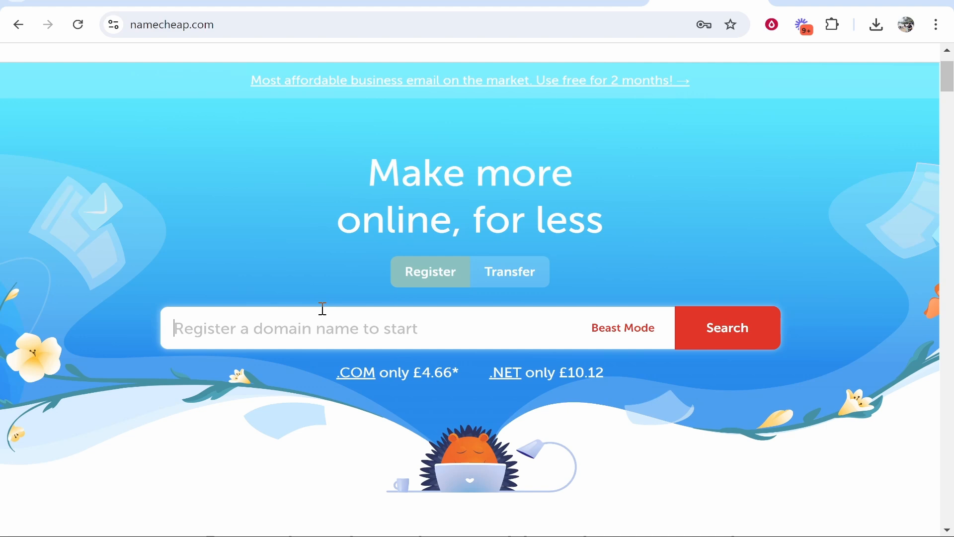
{"action": "mouse_move", "coordinate": [343, 311]}
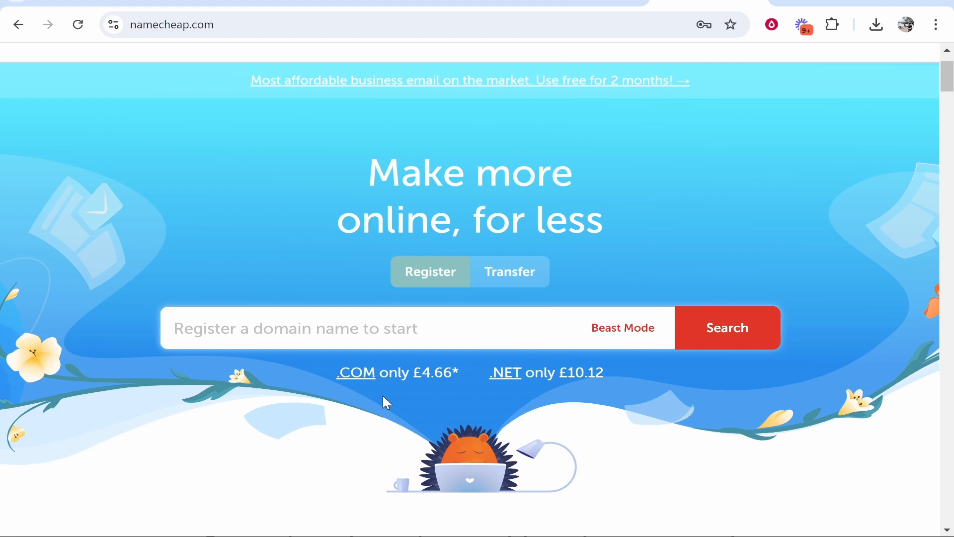
{"action": "type", "text": "knowledgebasemedia.co"}
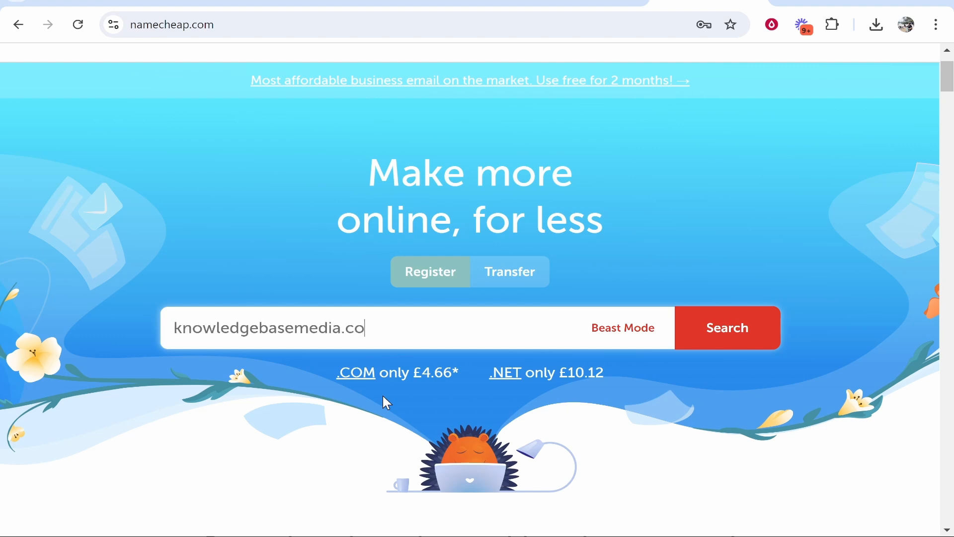
{"action": "left_click", "coordinate": [727, 328]}
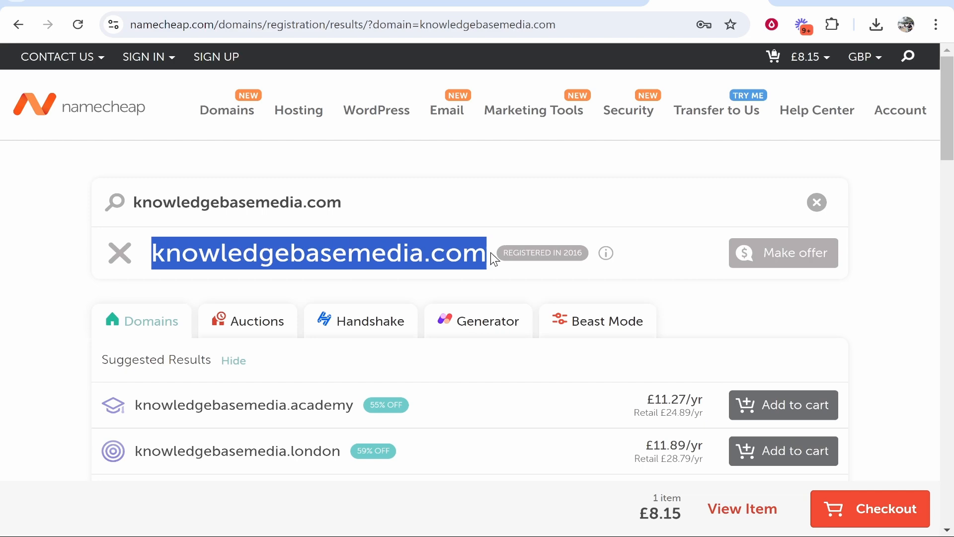
{"action": "left_click", "coordinate": [477, 228]}
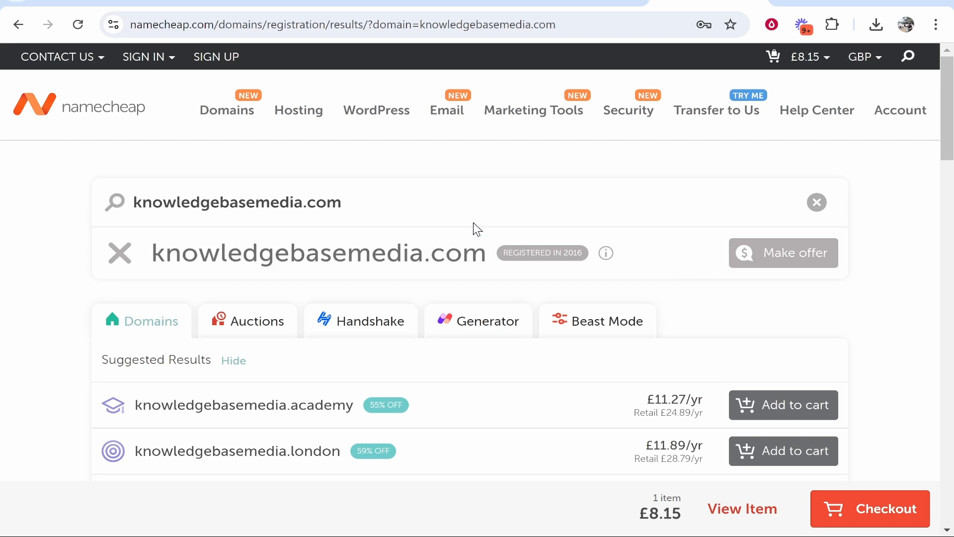
{"action": "double_click", "coordinate": [220, 203]}
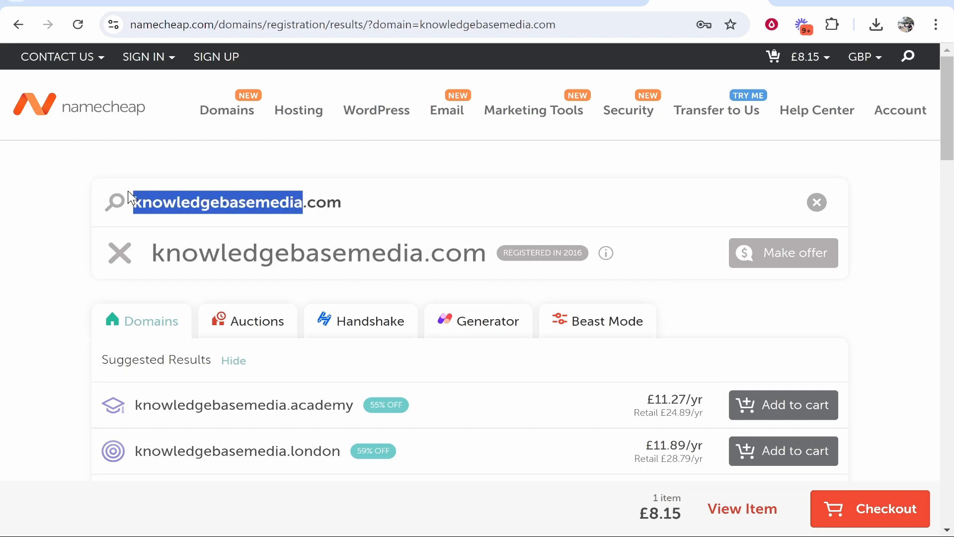
{"action": "left_click", "coordinate": [477, 276]}
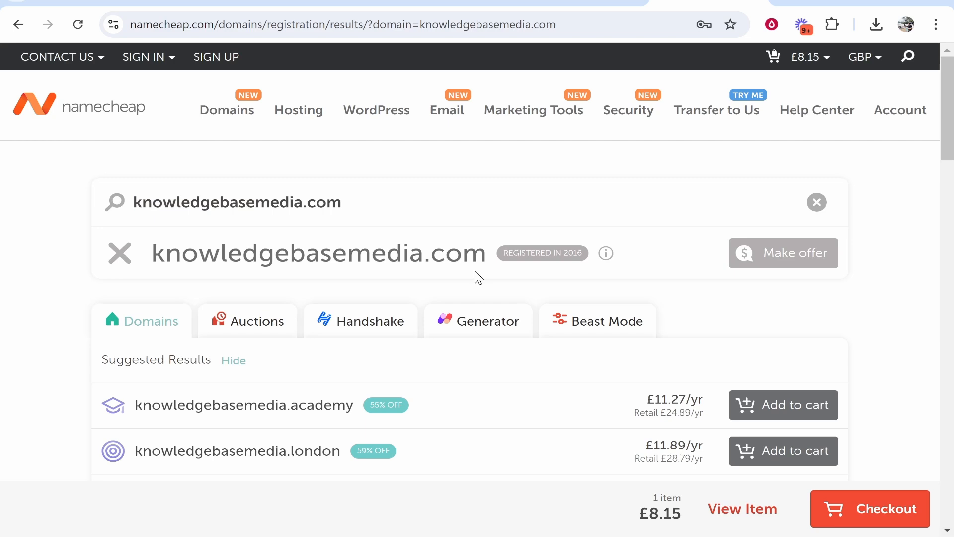
{"action": "scroll", "scroll_direction": "down", "scroll_amount": 3}
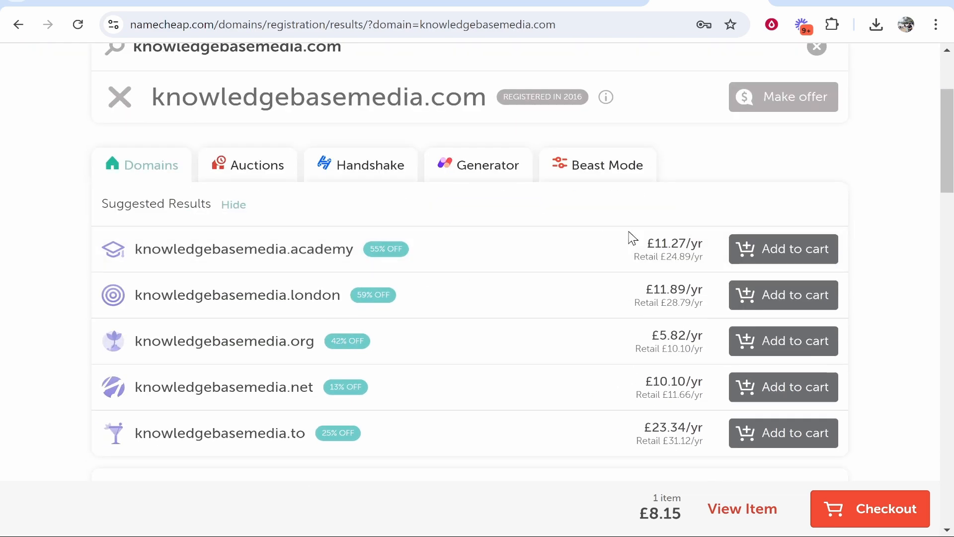
{"action": "scroll", "scroll_direction": "down", "scroll_amount": 3}
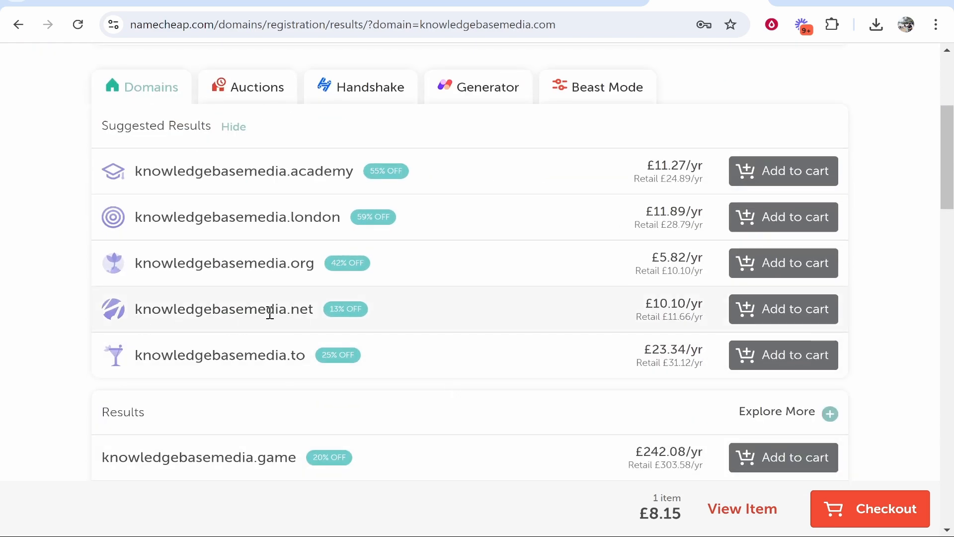
{"action": "mouse_move", "coordinate": [466, 219]}
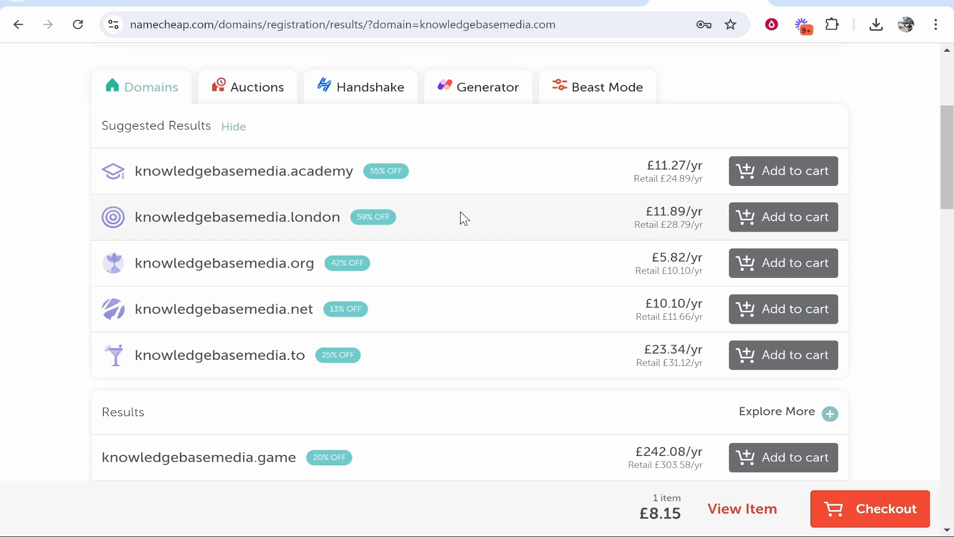
{"action": "scroll", "scroll_direction": "up", "scroll_amount": 3}
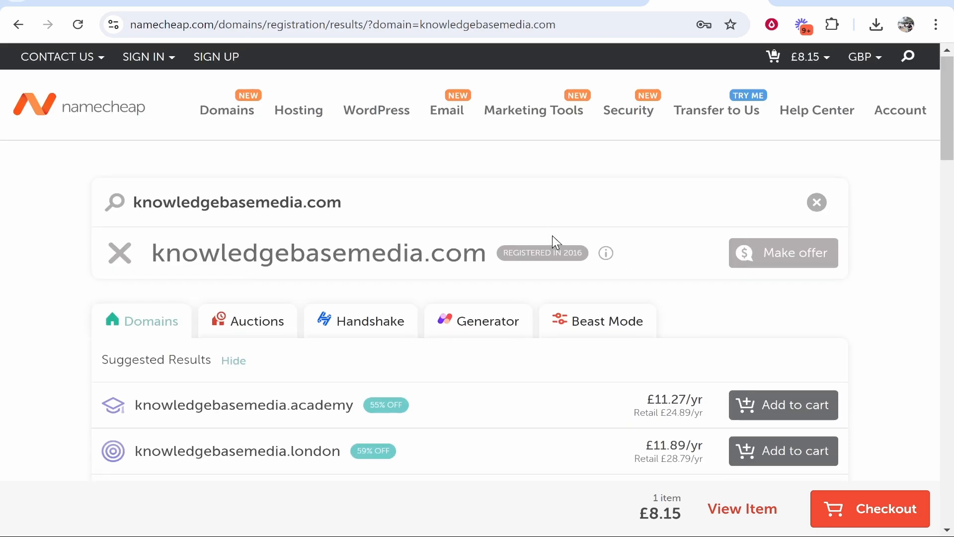
{"action": "mouse_move", "coordinate": [559, 242]}
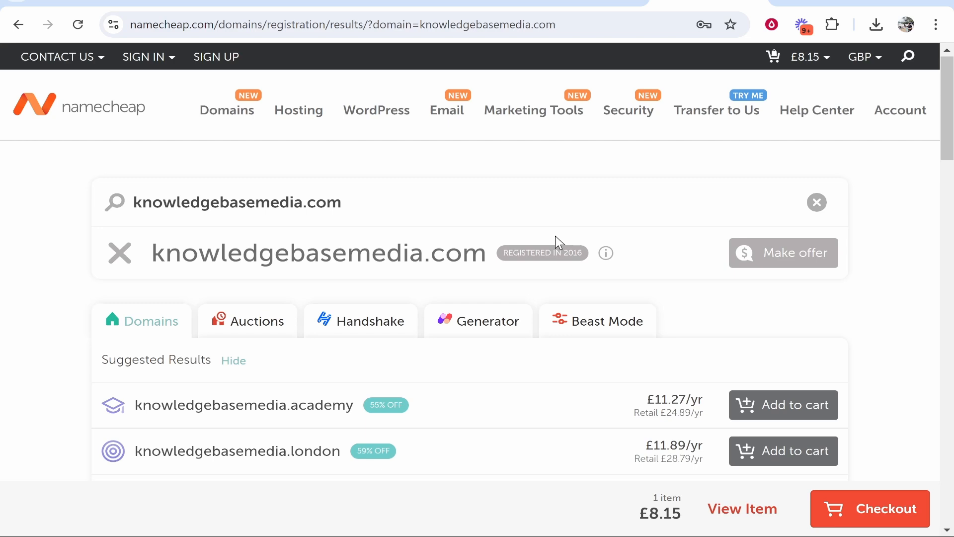
{"action": "scroll", "scroll_direction": "down", "scroll_amount": 3}
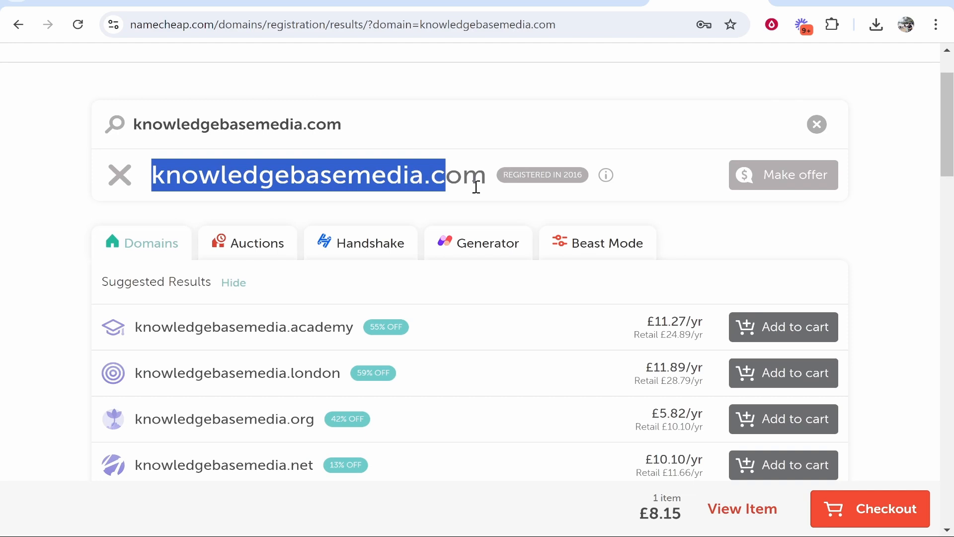
{"action": "left_click", "coordinate": [470, 167]}
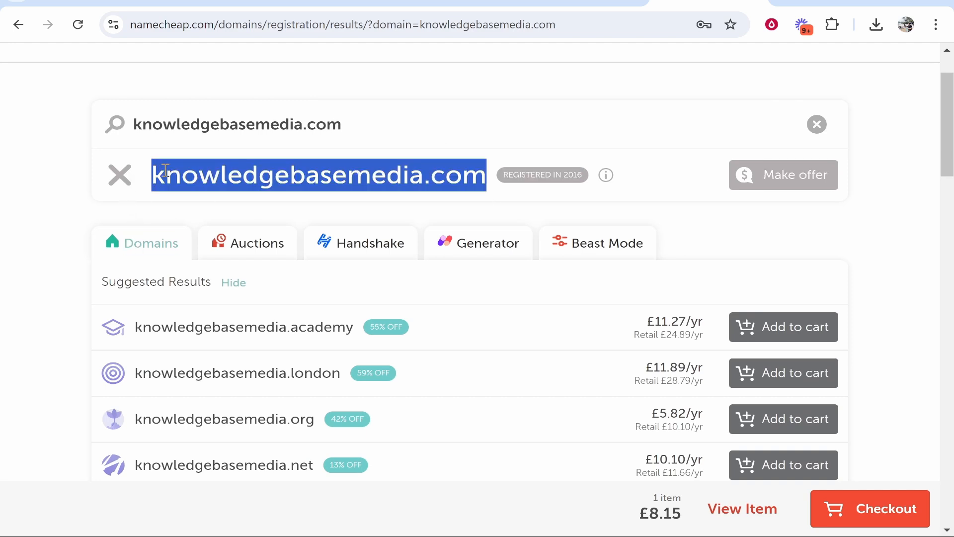
{"action": "mouse_move", "coordinate": [298, 150]}
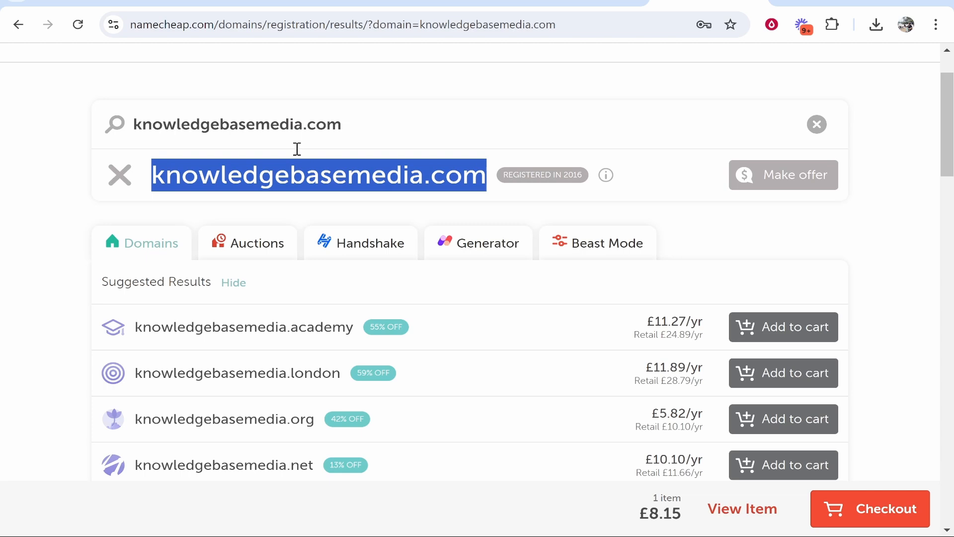
Step: Search knowledgebasevideos.com and find it available at £8.00/yr
{"action": "left_click", "coordinate": [18, 24]}
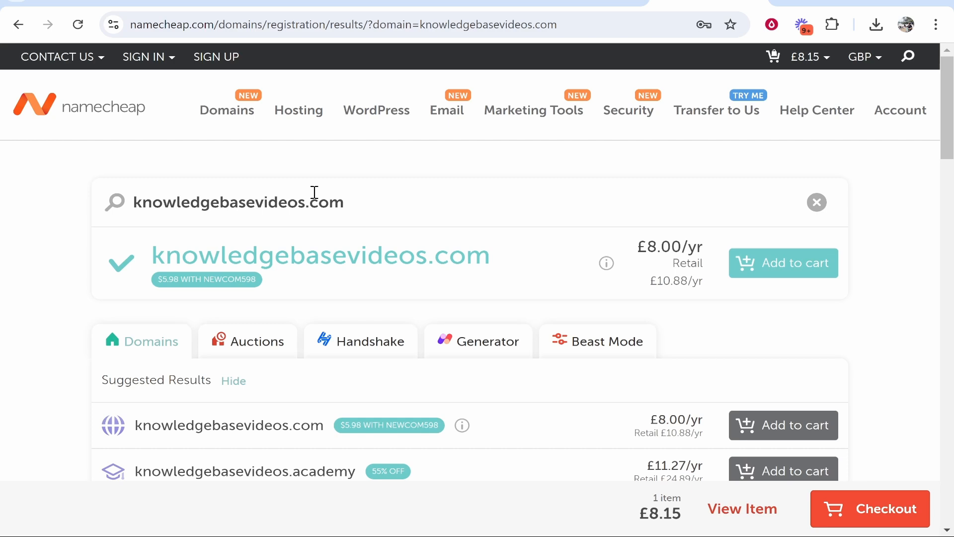
{"action": "mouse_move", "coordinate": [703, 259]}
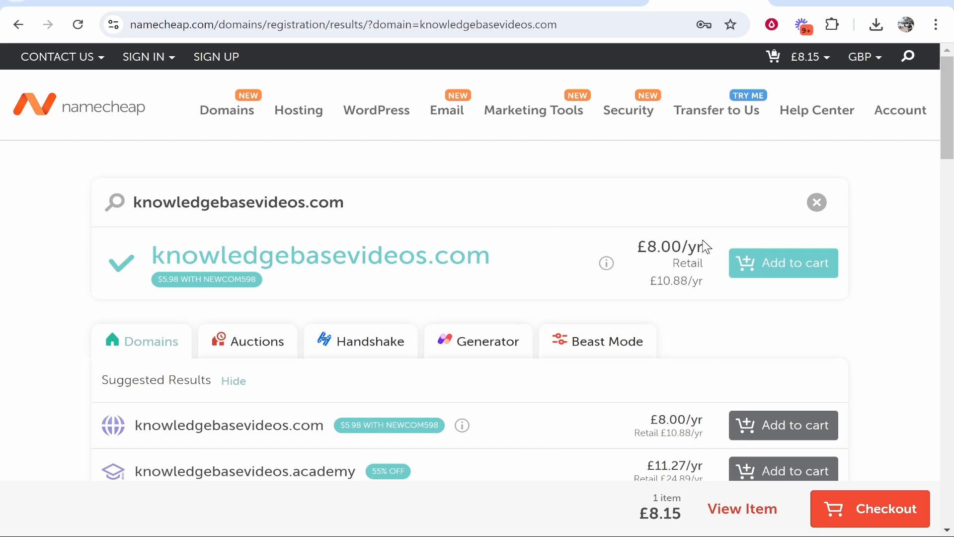
{"action": "mouse_move", "coordinate": [631, 221]}
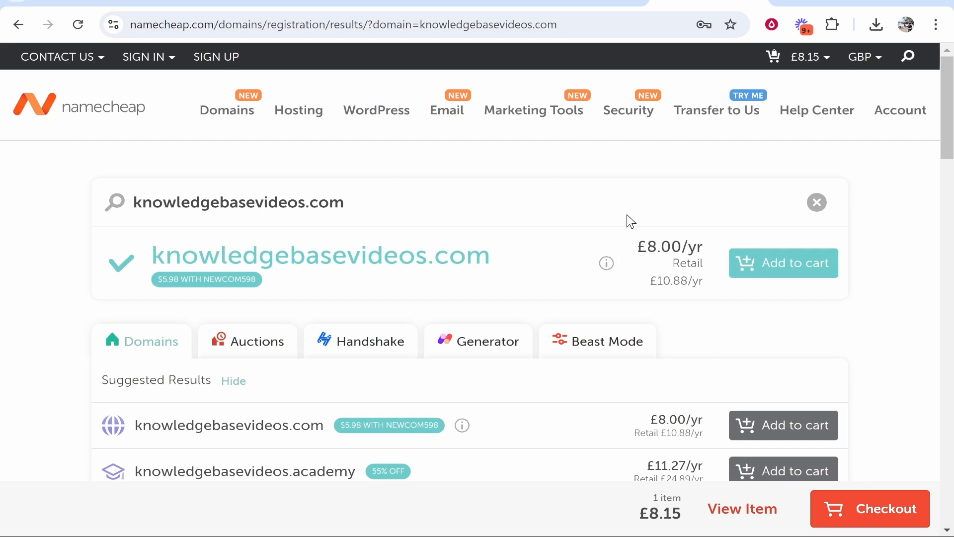
{"action": "mouse_move", "coordinate": [789, 288]}
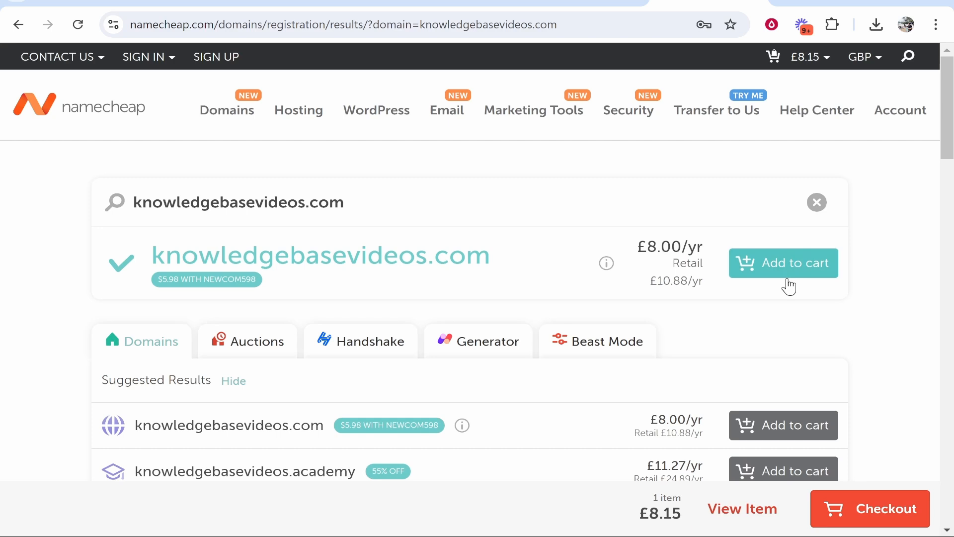
{"action": "mouse_move", "coordinate": [802, 302]}
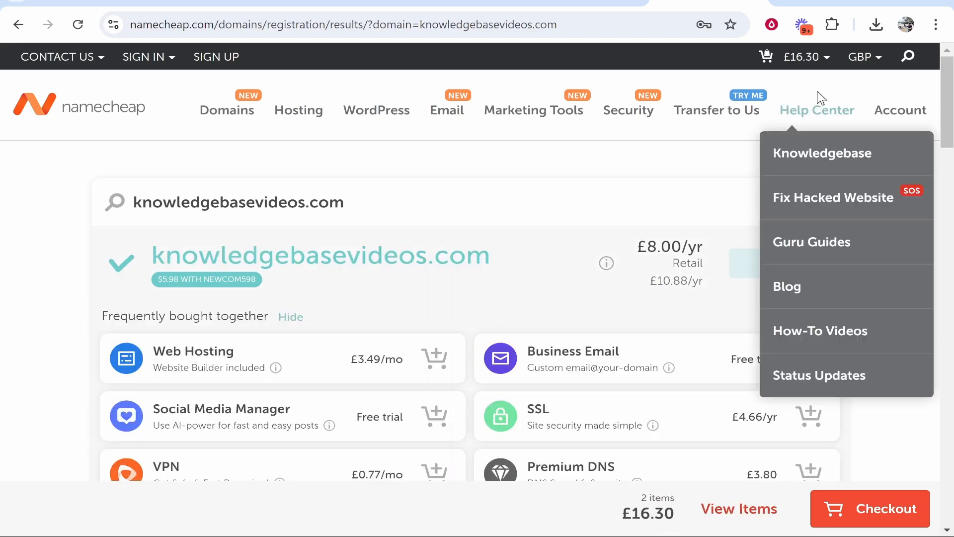
Step: Add knowledgebasevideos.com to the cart (2 items, £16.30) and view the cart
{"action": "scroll", "scroll_direction": "down", "scroll_amount": 3}
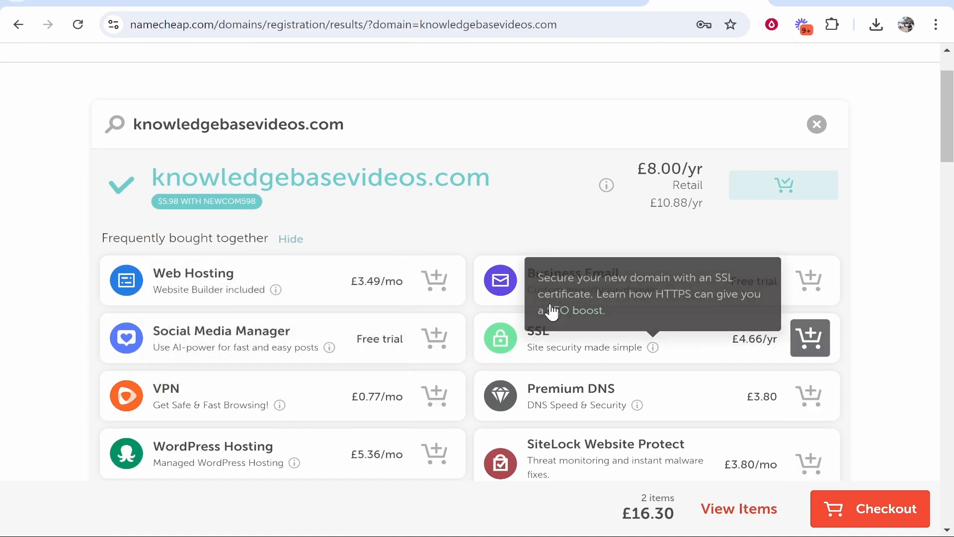
{"action": "mouse_move", "coordinate": [387, 233]}
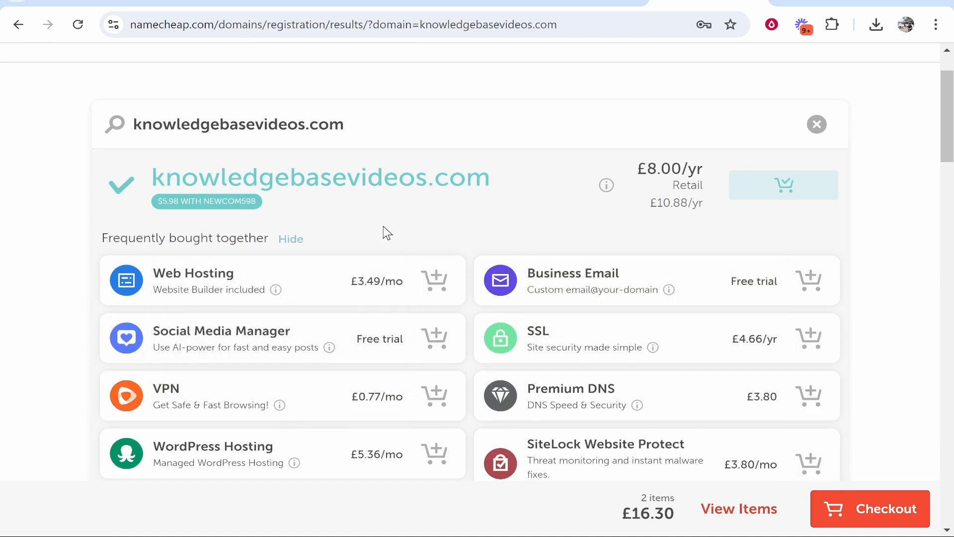
{"action": "scroll", "scroll_direction": "down", "scroll_amount": 3}
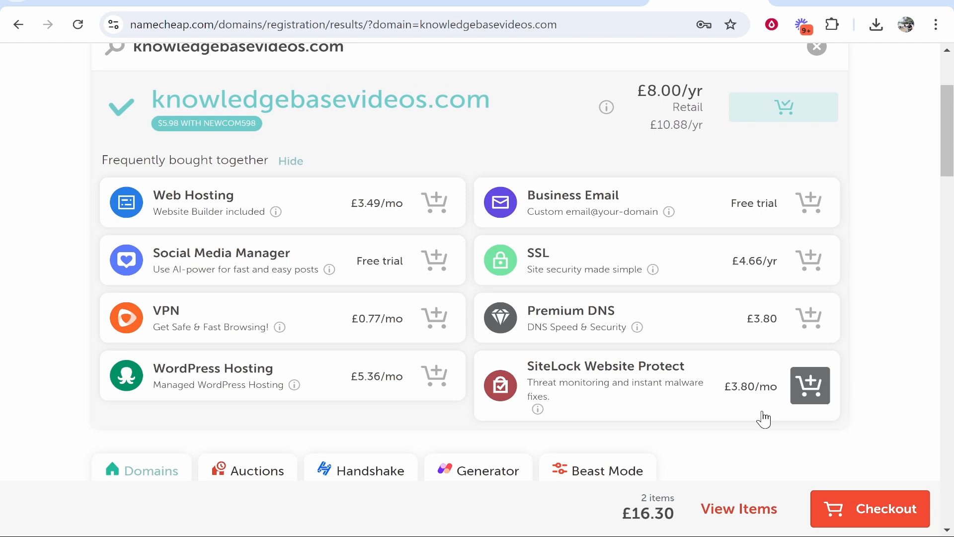
{"action": "left_click", "coordinate": [871, 509]}
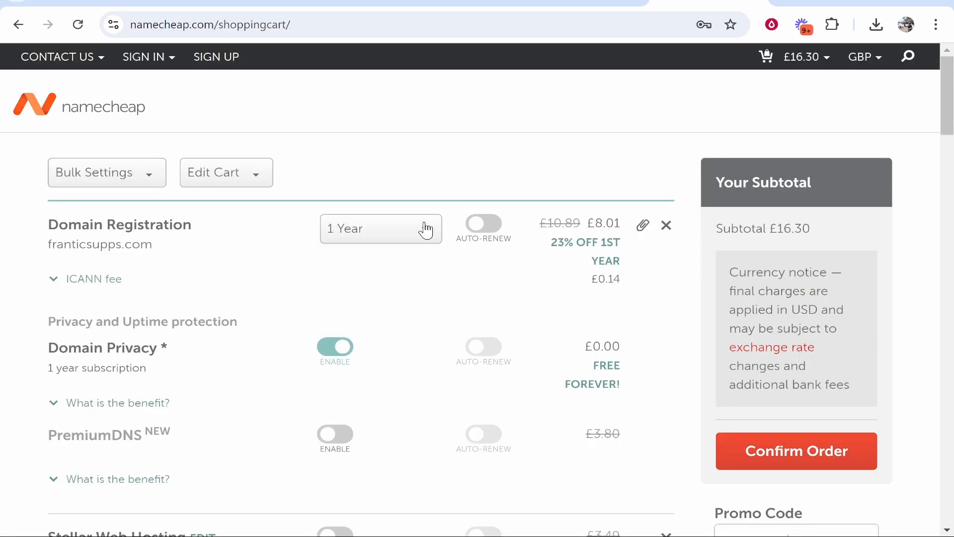
{"action": "mouse_move", "coordinate": [666, 232]}
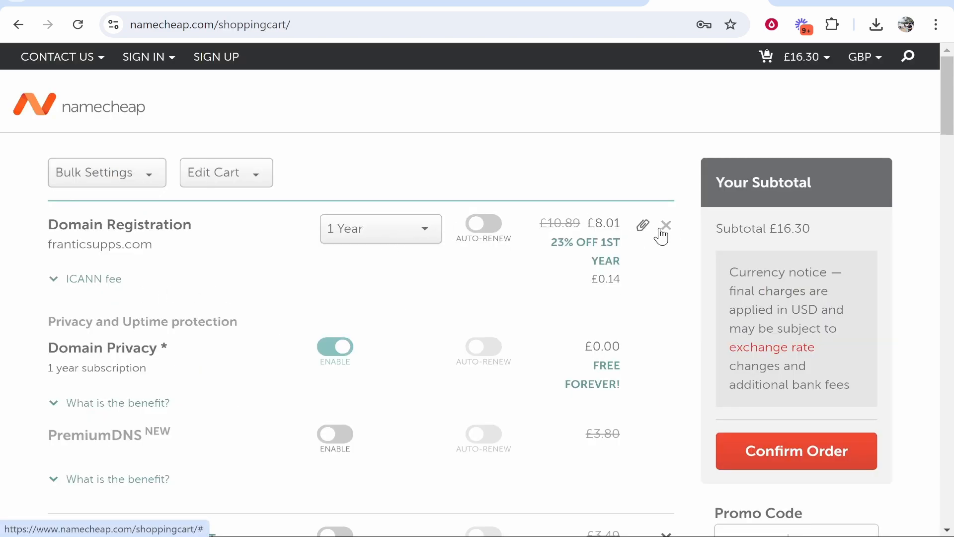
Step: Remove franticsupps.com, leaving knowledgebasevideos.com for one year at £8.15 with auto-renew off
{"action": "left_click", "coordinate": [666, 225]}
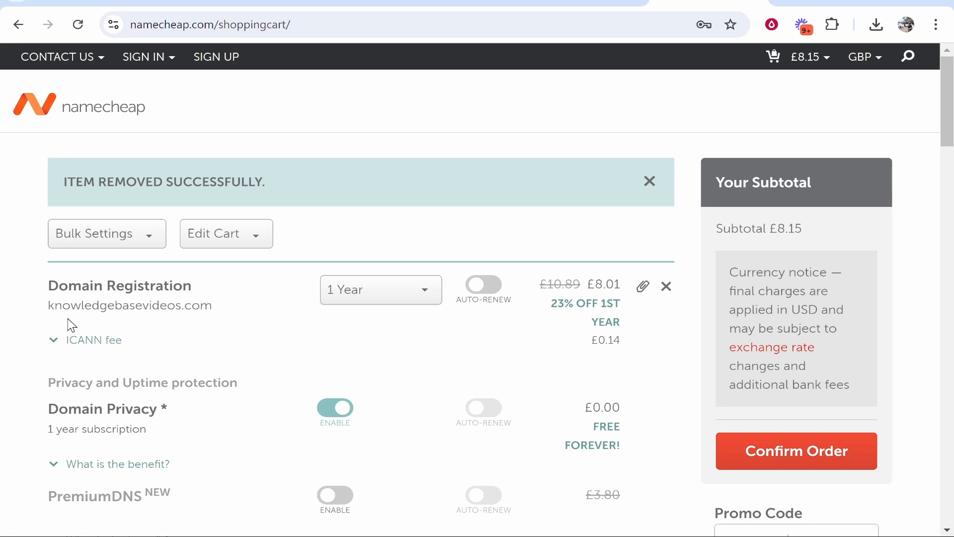
{"action": "double_click", "coordinate": [55, 305]}
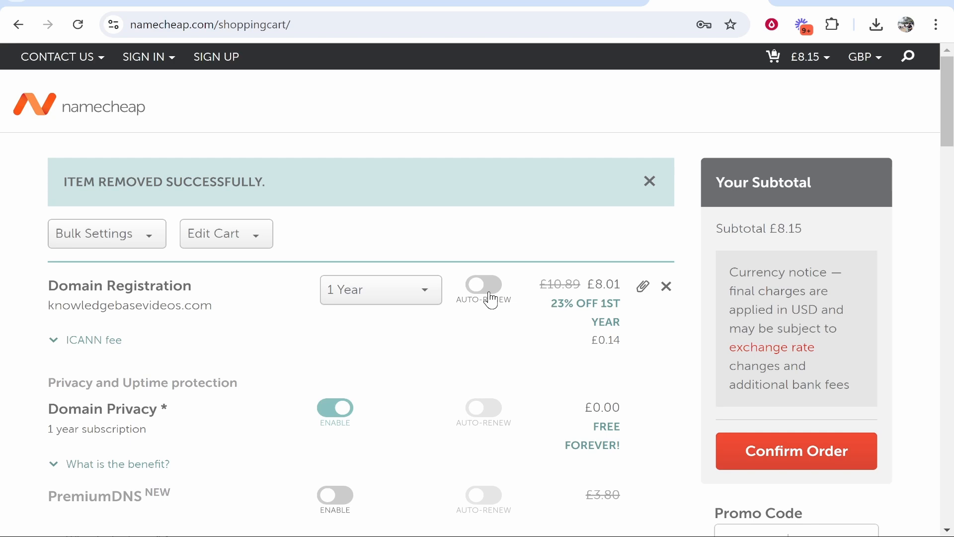
{"action": "left_click", "coordinate": [483, 284]}
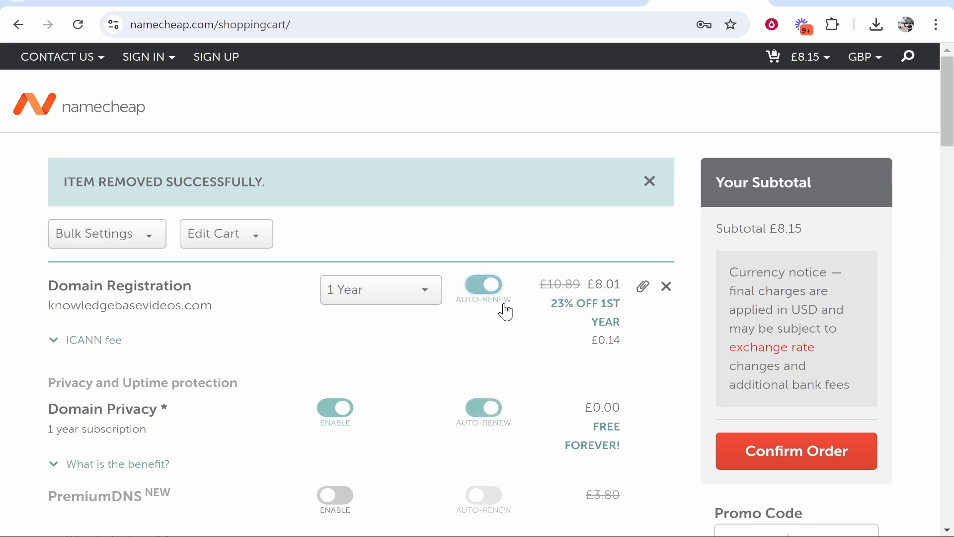
{"action": "scroll", "scroll_direction": "down", "scroll_amount": 3}
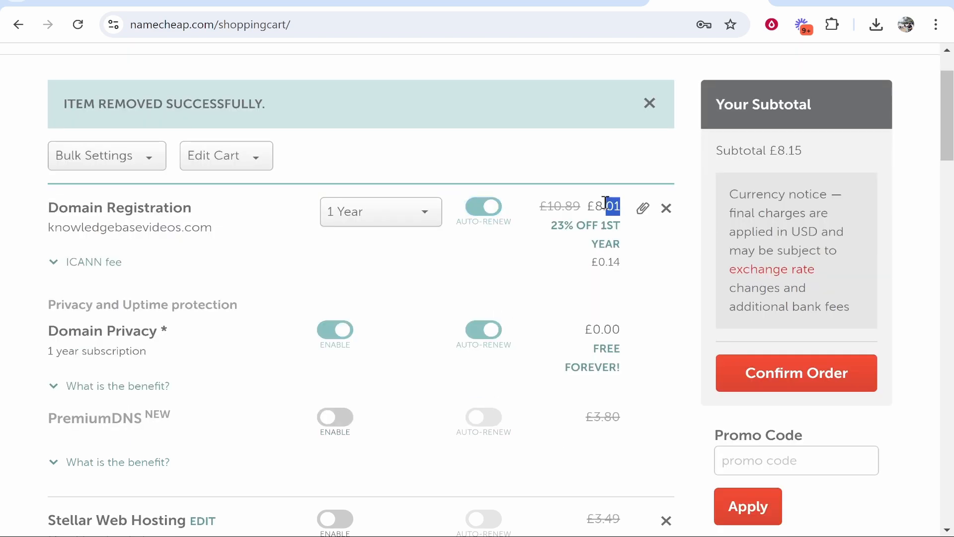
{"action": "scroll", "scroll_direction": "down", "scroll_amount": 3}
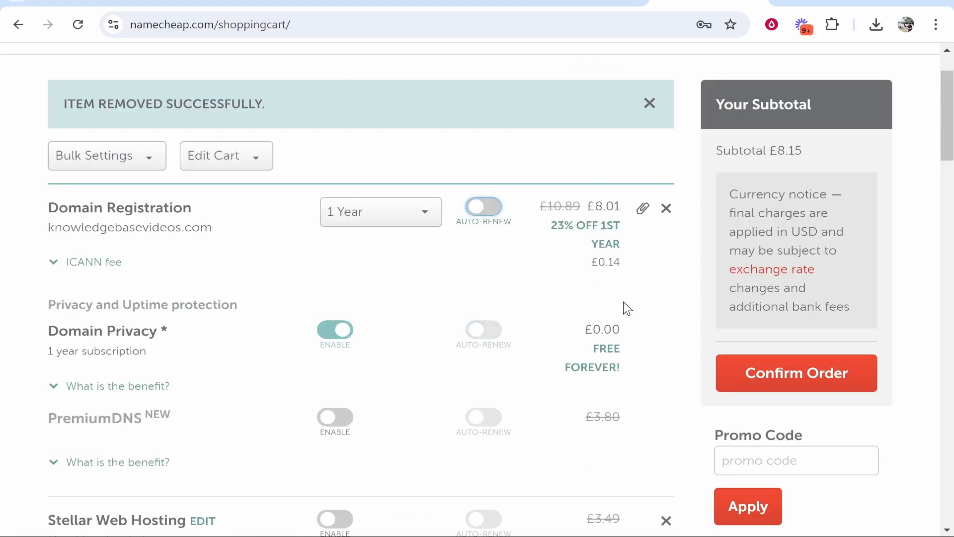
{"action": "scroll", "scroll_direction": "down", "scroll_amount": 3}
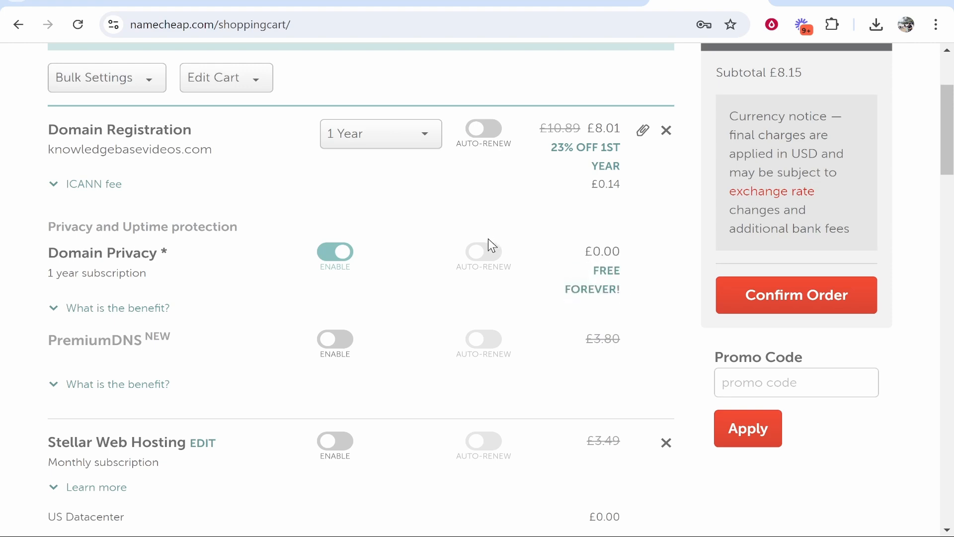
{"action": "scroll", "scroll_direction": "down", "scroll_amount": 3}
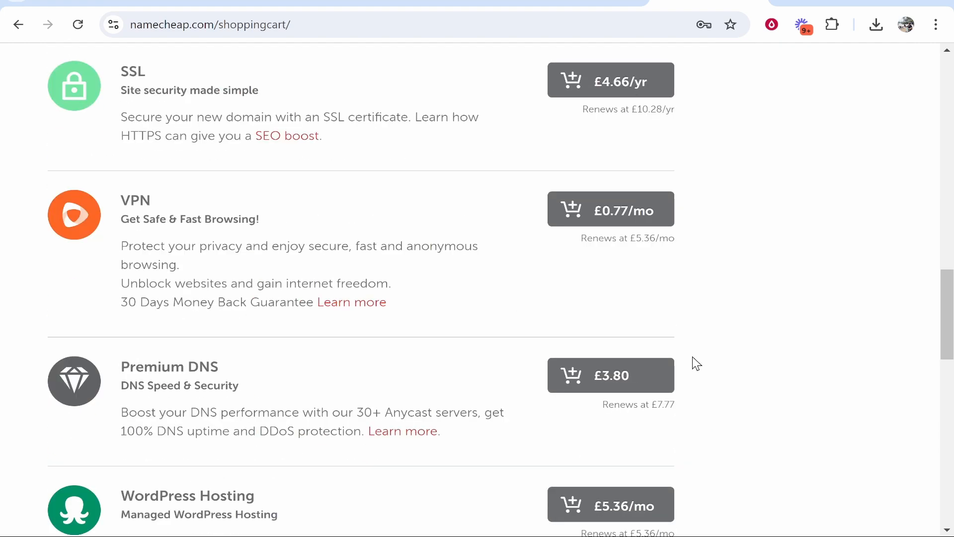
{"action": "scroll", "scroll_direction": "down", "scroll_amount": 3}
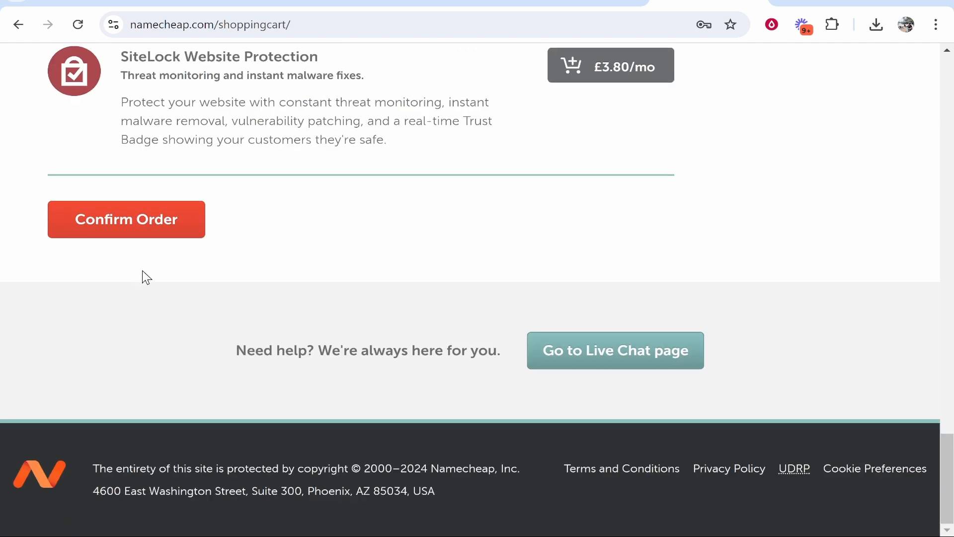
Step: Confirm the order and reach the Login/Signup checkout page
{"action": "left_click", "coordinate": [127, 219]}
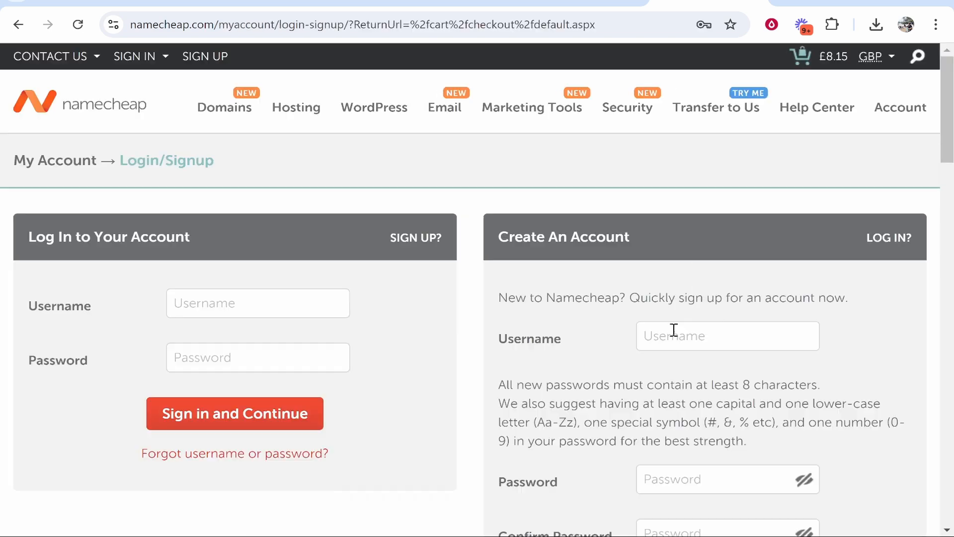
{"action": "triple_click", "coordinate": [109, 236]}
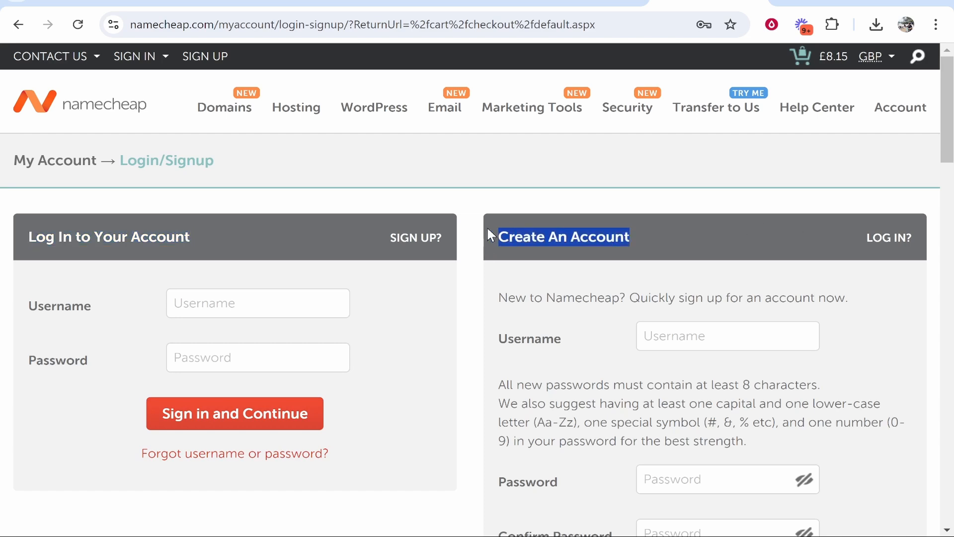
{"action": "scroll", "scroll_direction": "down", "scroll_amount": 3}
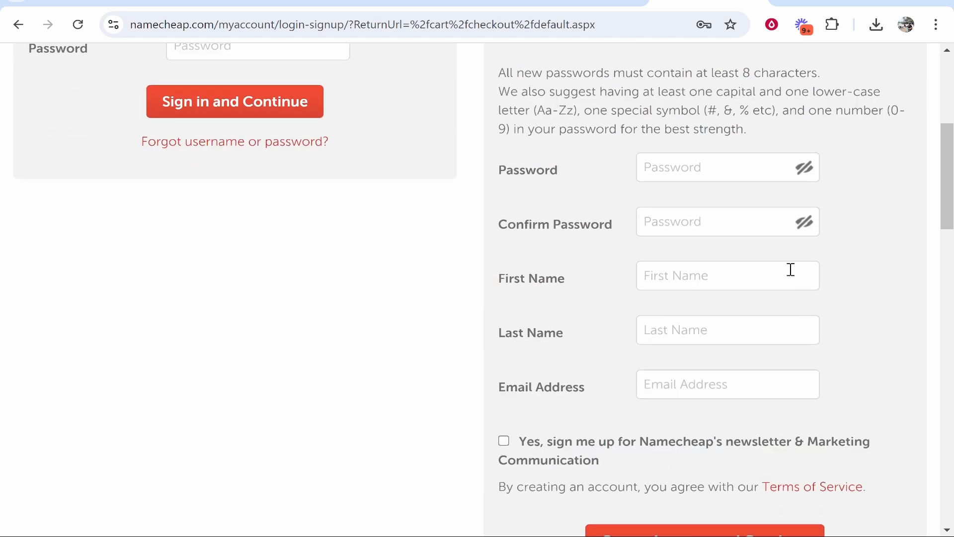
{"action": "scroll", "scroll_direction": "down", "scroll_amount": 3}
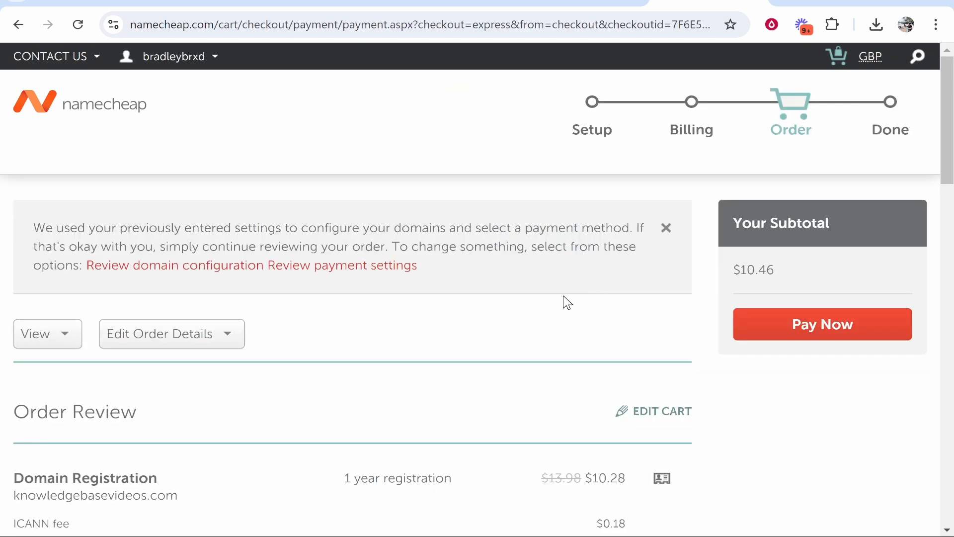
{"action": "mouse_move", "coordinate": [465, 306]}
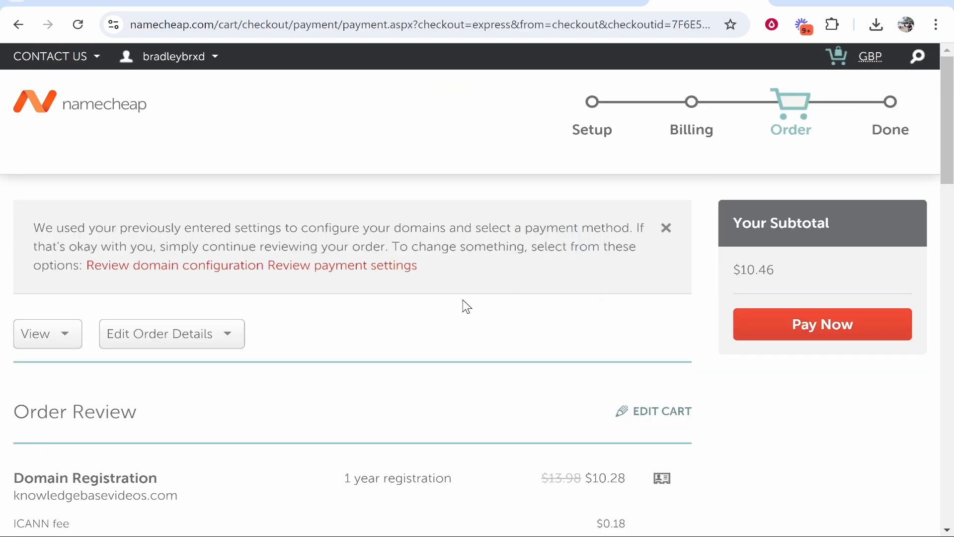
{"action": "mouse_move", "coordinate": [831, 324]}
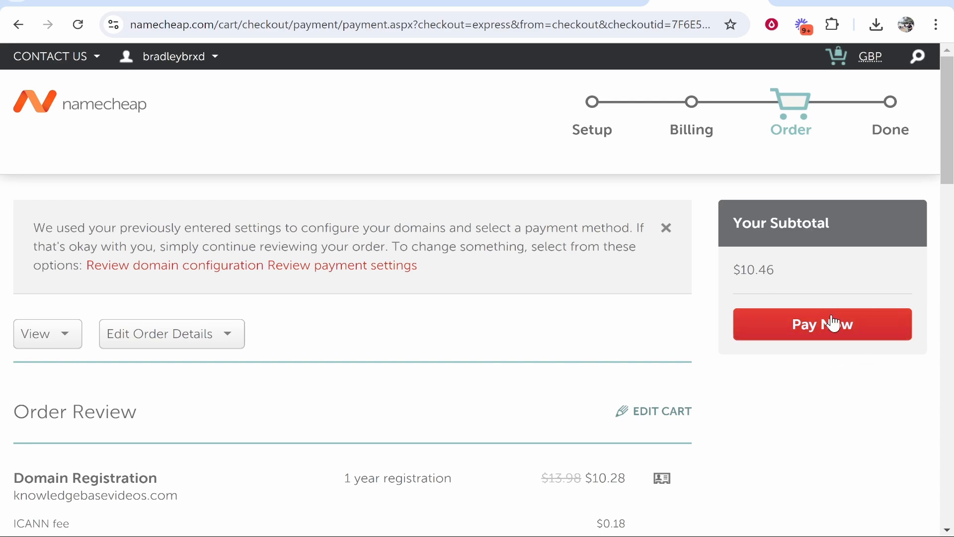
{"action": "mouse_move", "coordinate": [707, 373]}
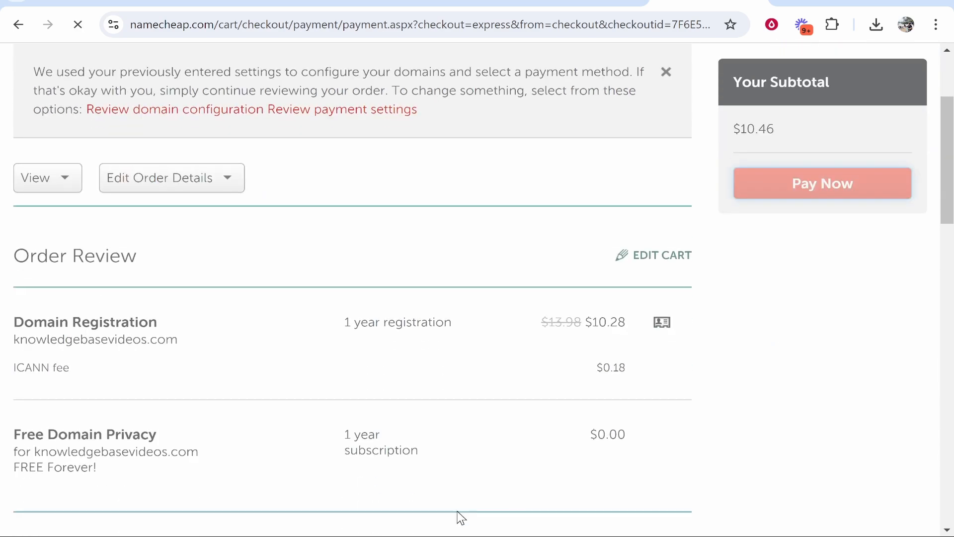
Step: Pay Now for knowledgebasevideos.com and reach the purchase confirmation page
{"action": "left_click", "coordinate": [823, 183]}
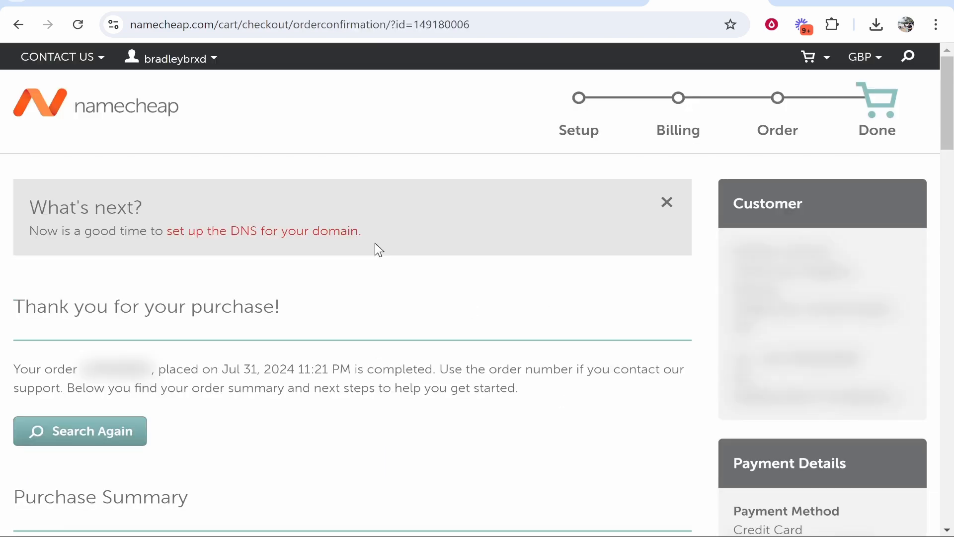
{"action": "mouse_move", "coordinate": [395, 218]}
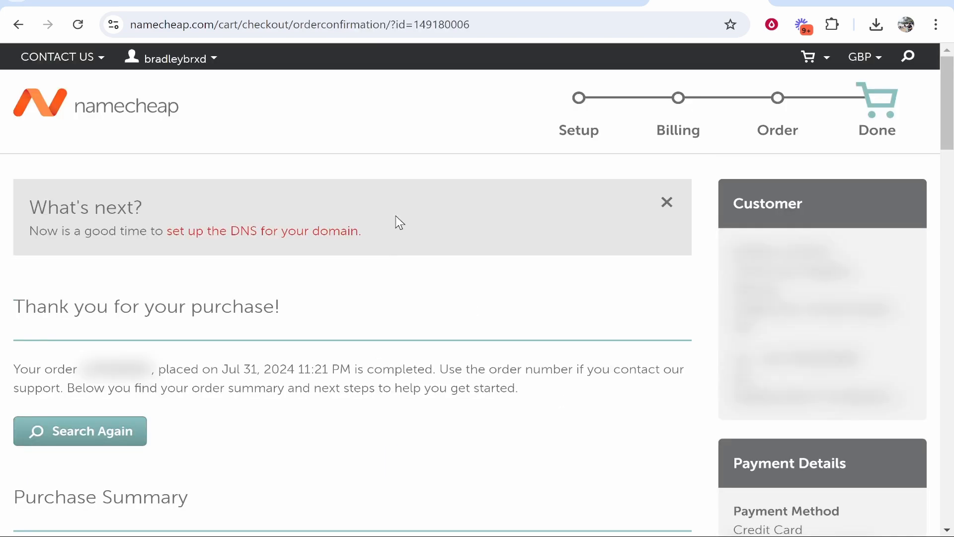
Step: Go to the account Dashboard listing knowledgebasevideos.com expiring Aug 1, 2025
{"action": "scroll", "scroll_direction": "down", "scroll_amount": 3}
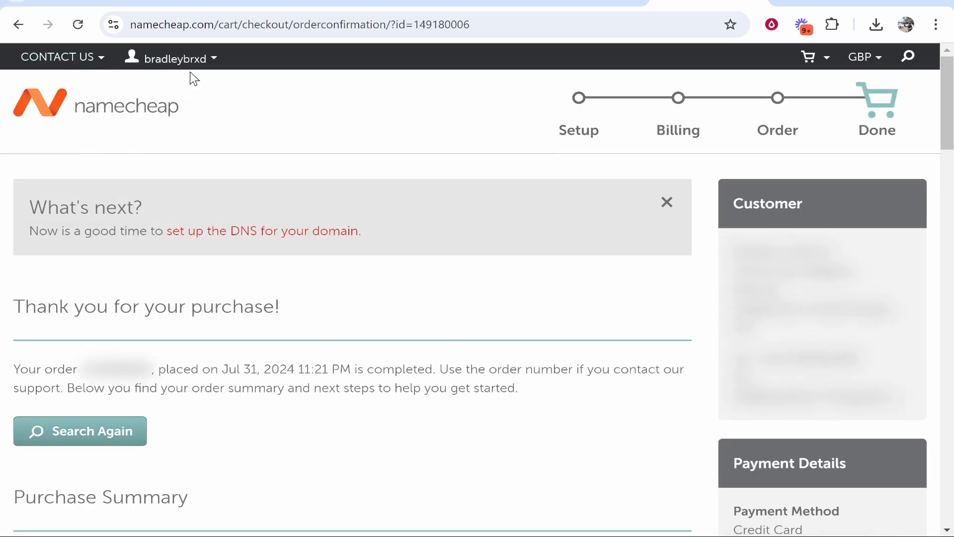
{"action": "left_click", "coordinate": [175, 57]}
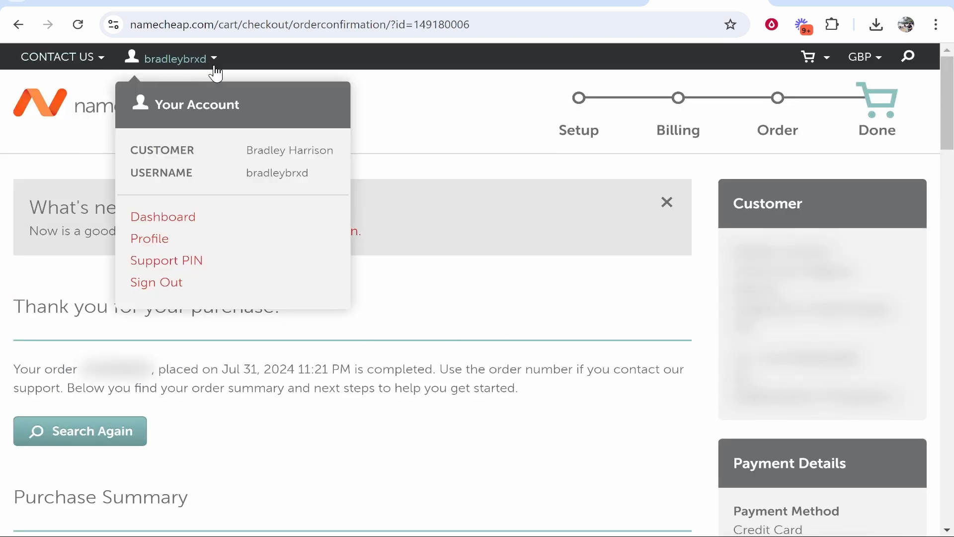
{"action": "left_click", "coordinate": [163, 217]}
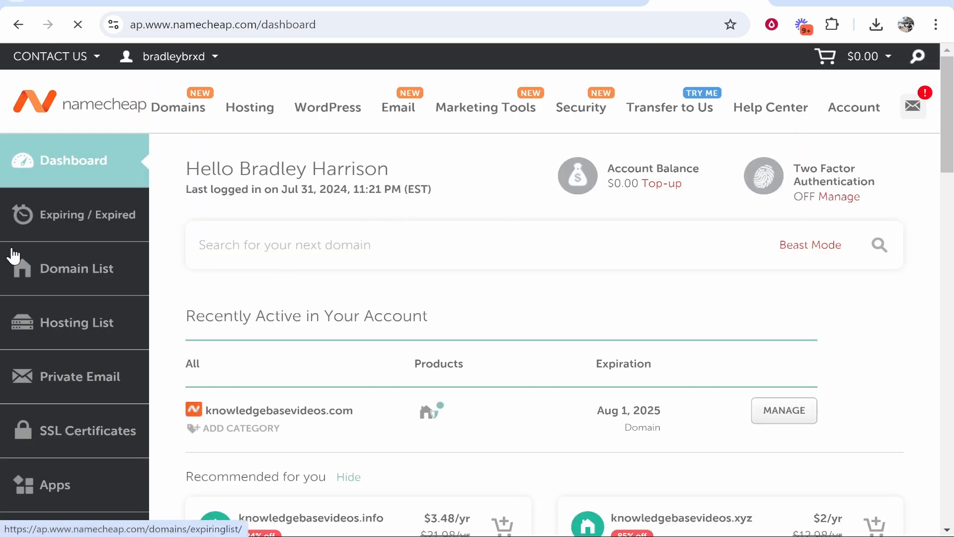
Step: View the Domain List showing knowledgebasevideos.com Active with privacy on, auto-renew off
{"action": "left_click", "coordinate": [76, 269]}
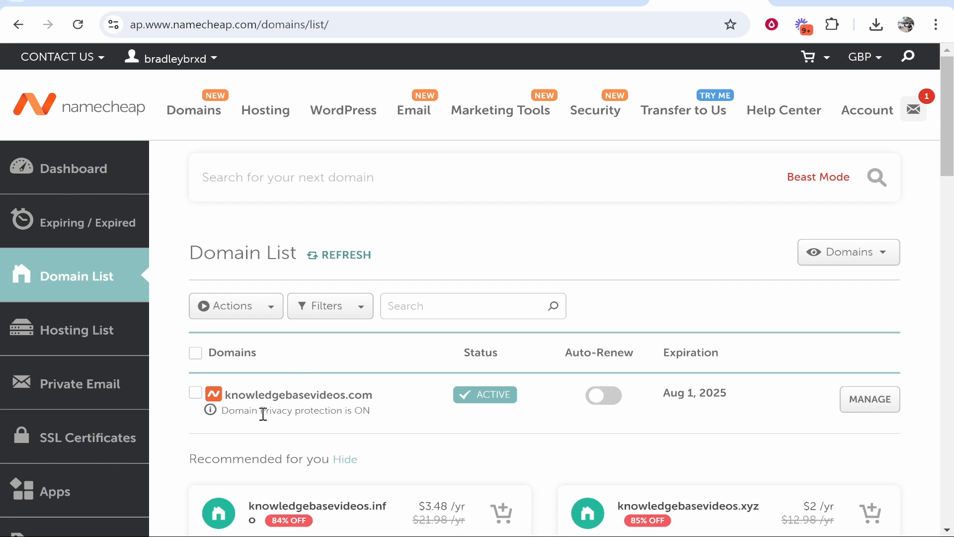
{"action": "mouse_move", "coordinate": [252, 408]}
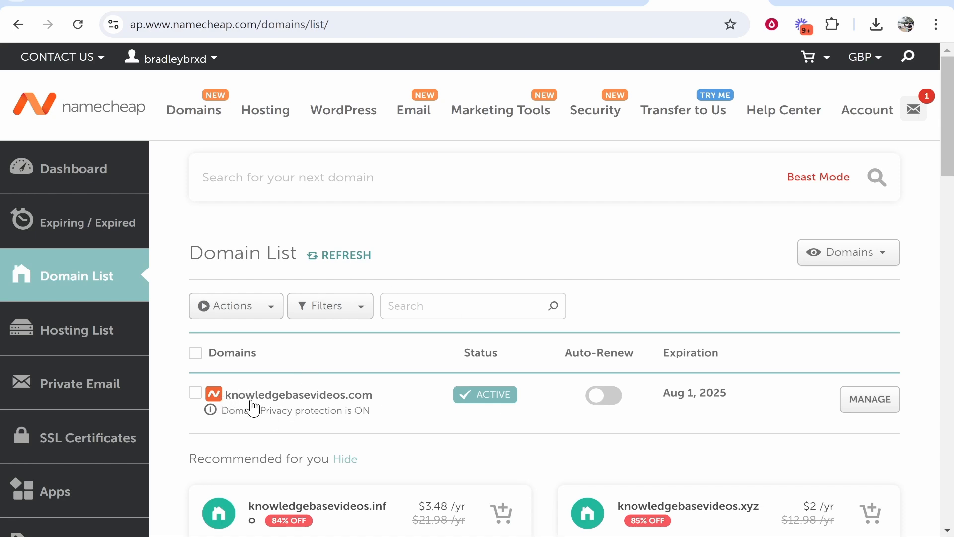
{"action": "mouse_move", "coordinate": [591, 420]}
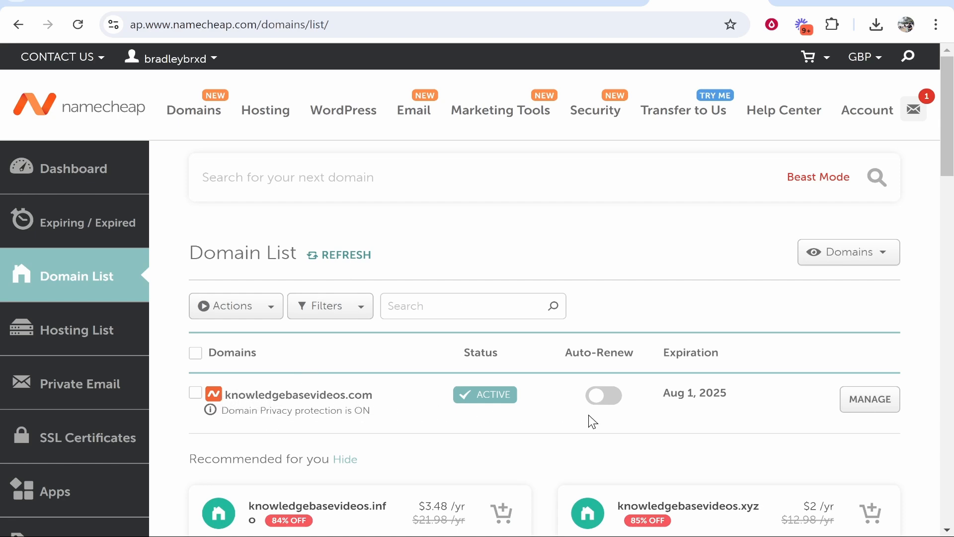
{"action": "mouse_move", "coordinate": [584, 427]}
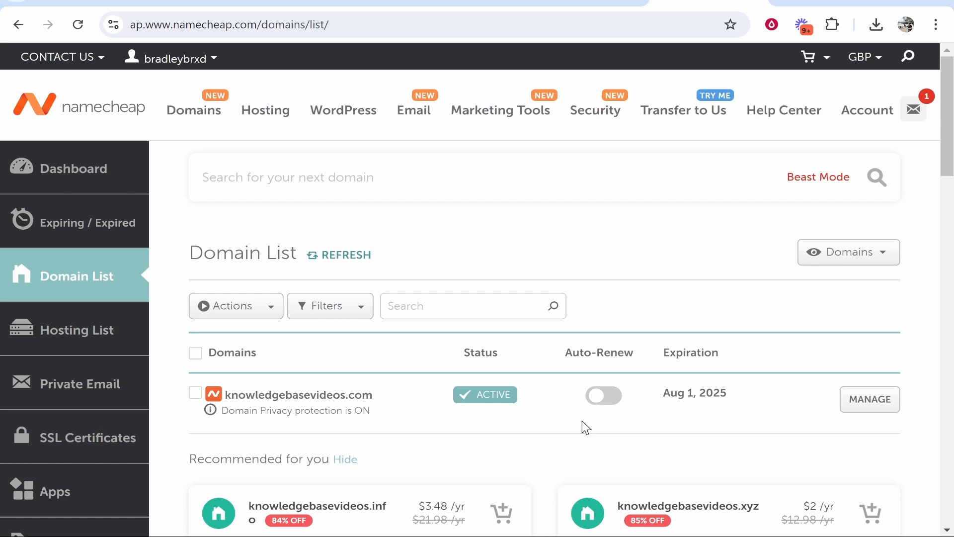